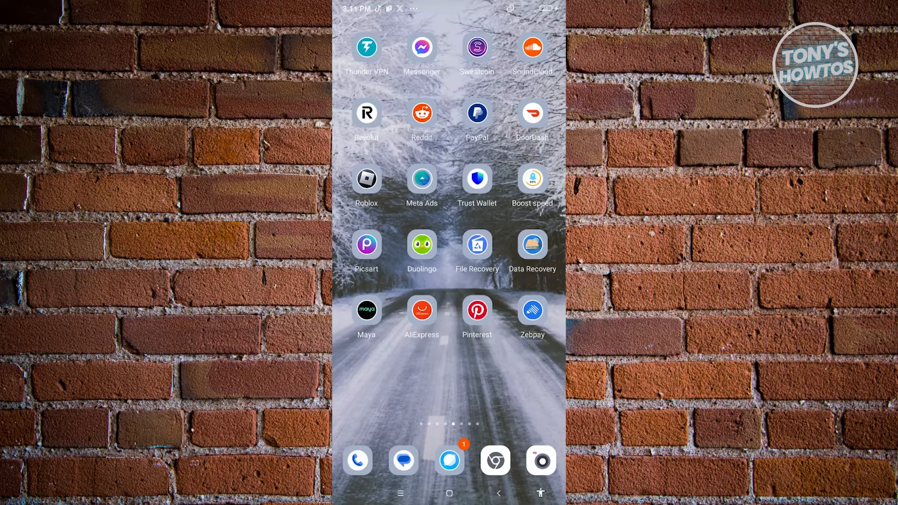
# Launch AliExpress and go to the Account page with orders, coins and services
pyautogui.click(422, 315)
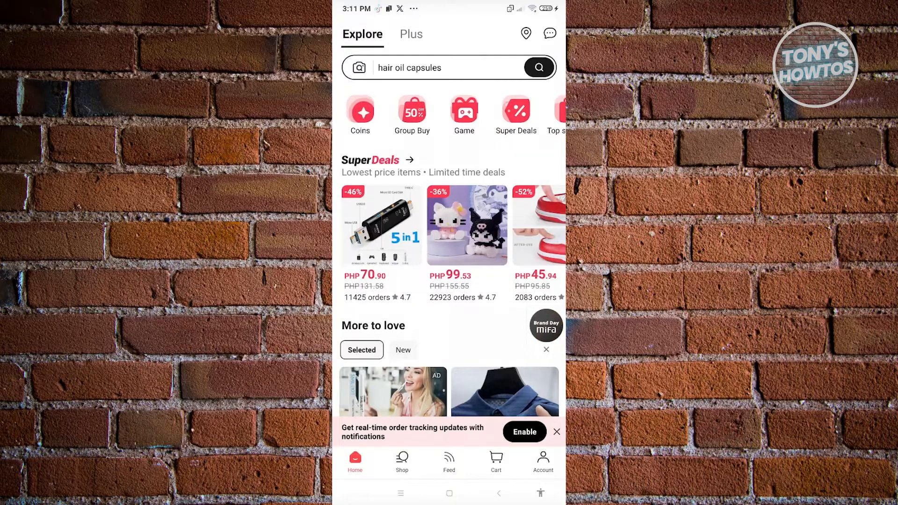
pyautogui.click(541, 461)
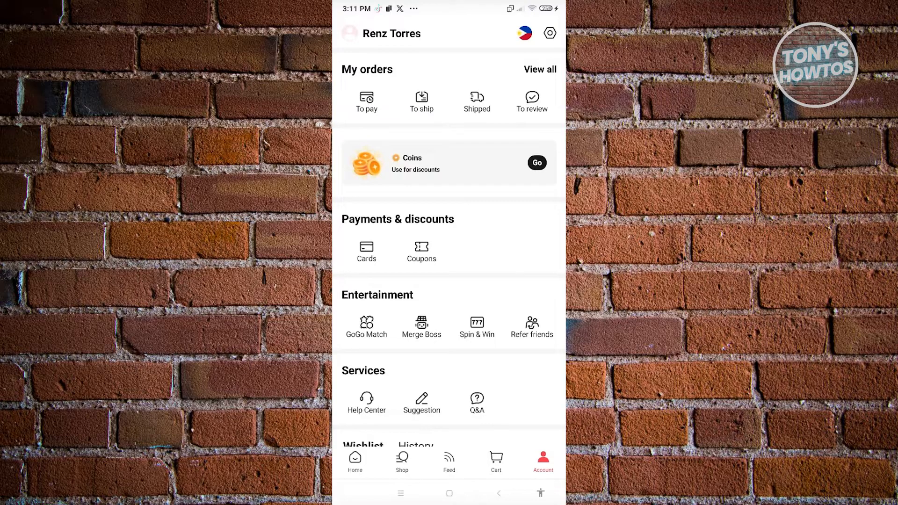
# Go to the coins page showing the 30-coin day-1 streak
pyautogui.click(536, 162)
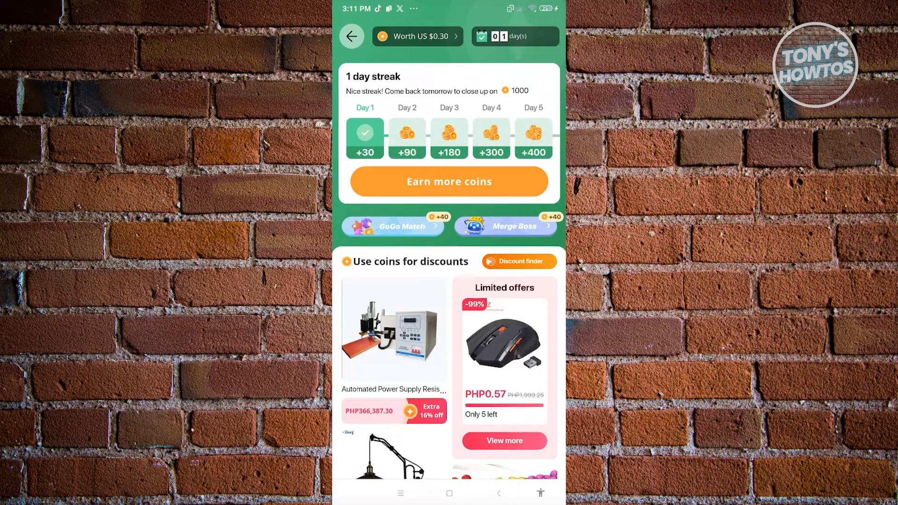
pyautogui.click(417, 36)
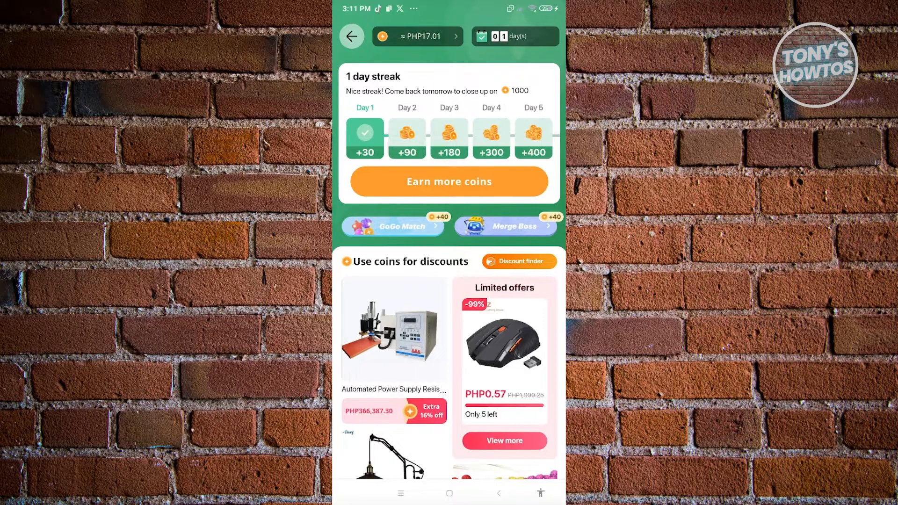
pyautogui.click(417, 37)
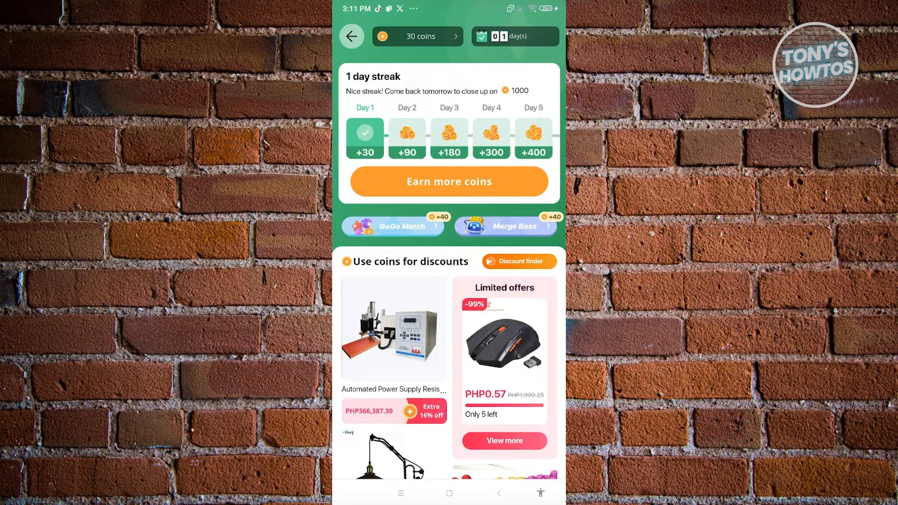
pyautogui.click(417, 36)
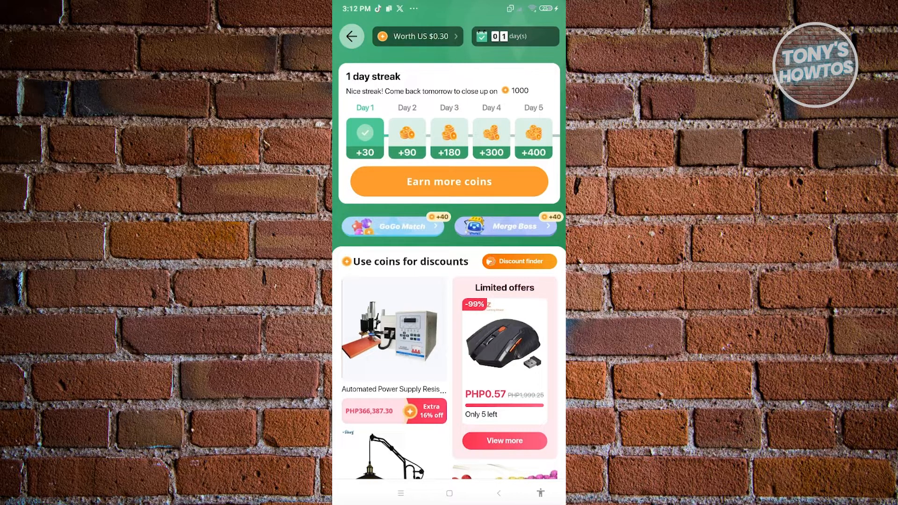
pyautogui.click(417, 36)
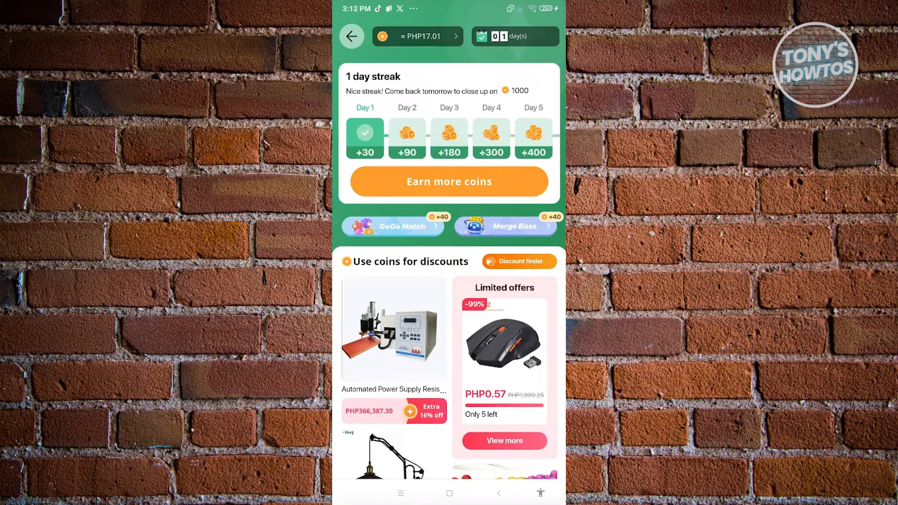
pyautogui.click(417, 37)
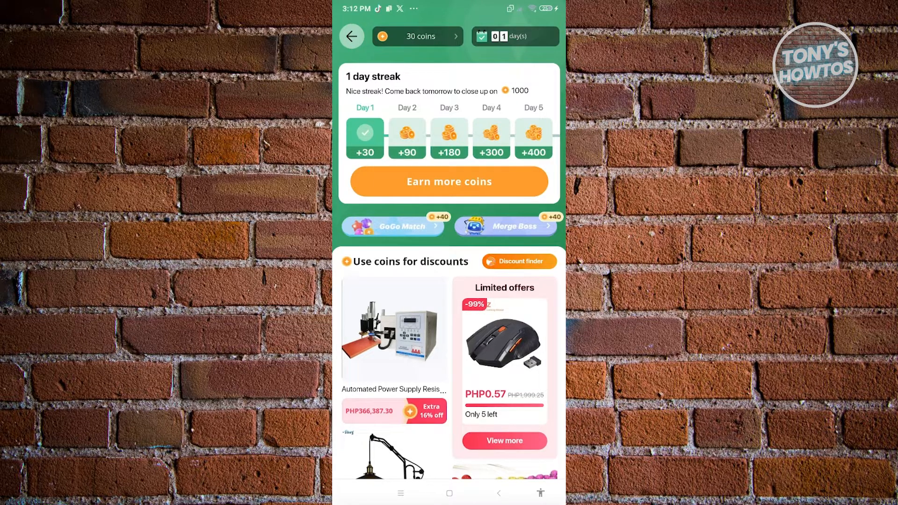
pyautogui.click(417, 36)
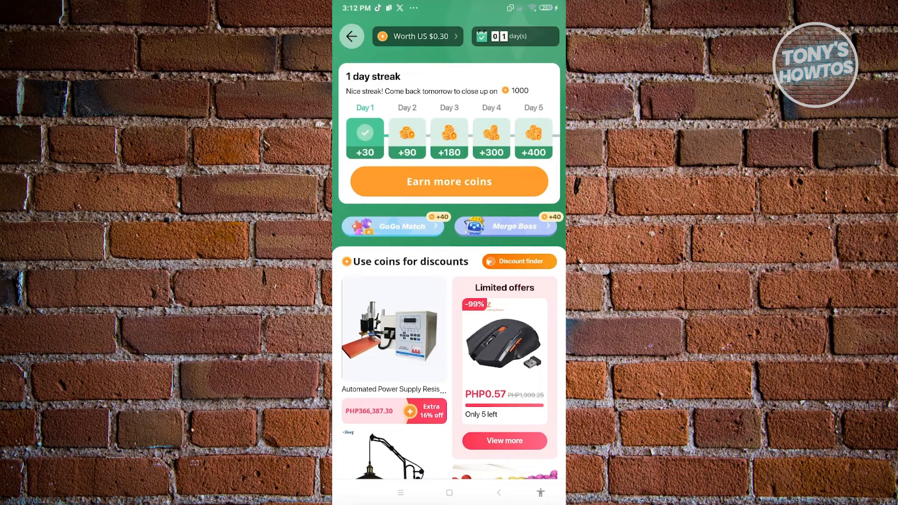
# Bring up the Earn more coins task list
pyautogui.click(418, 37)
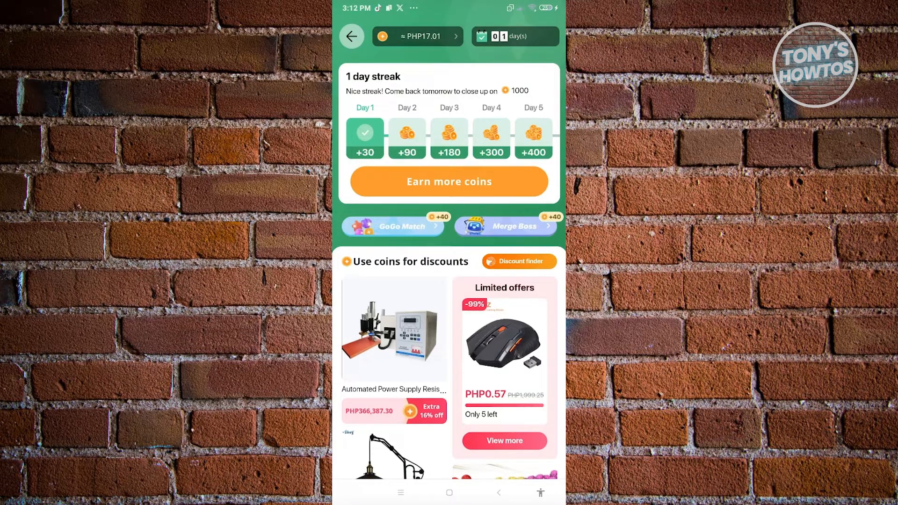
pyautogui.click(417, 37)
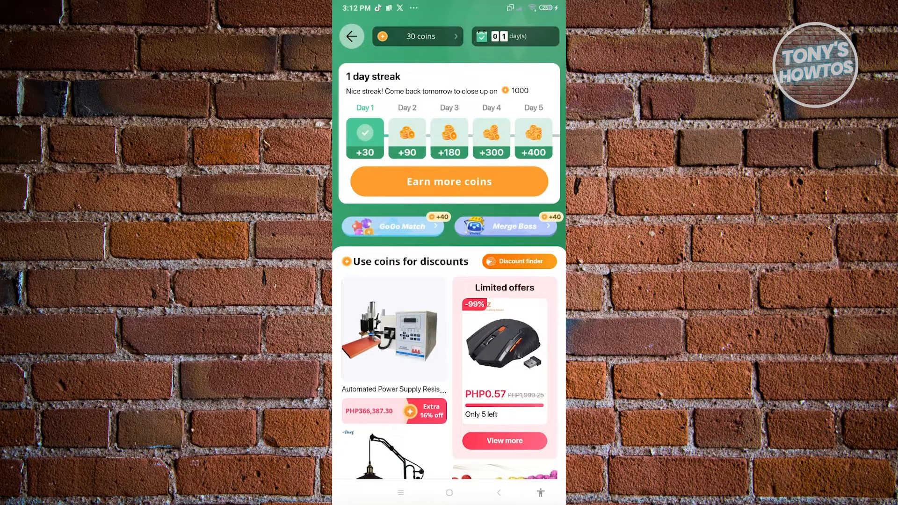
pyautogui.click(418, 36)
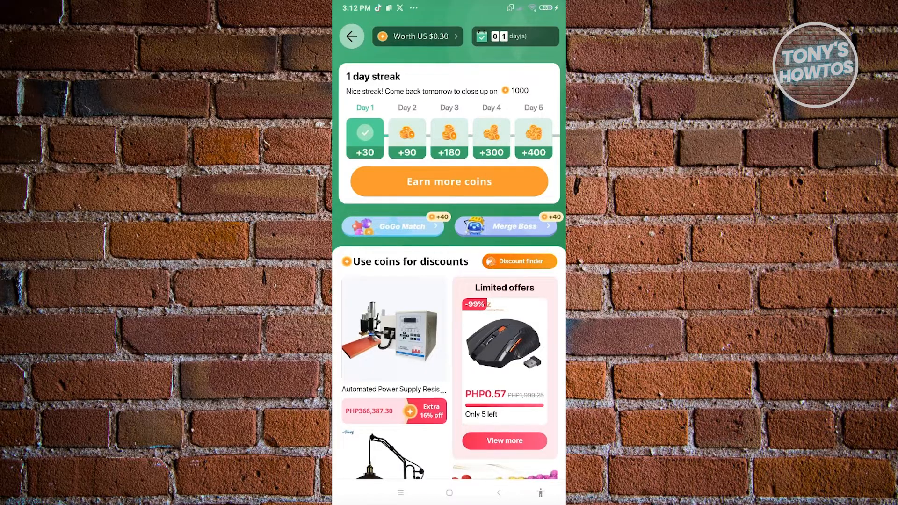
pyautogui.click(417, 37)
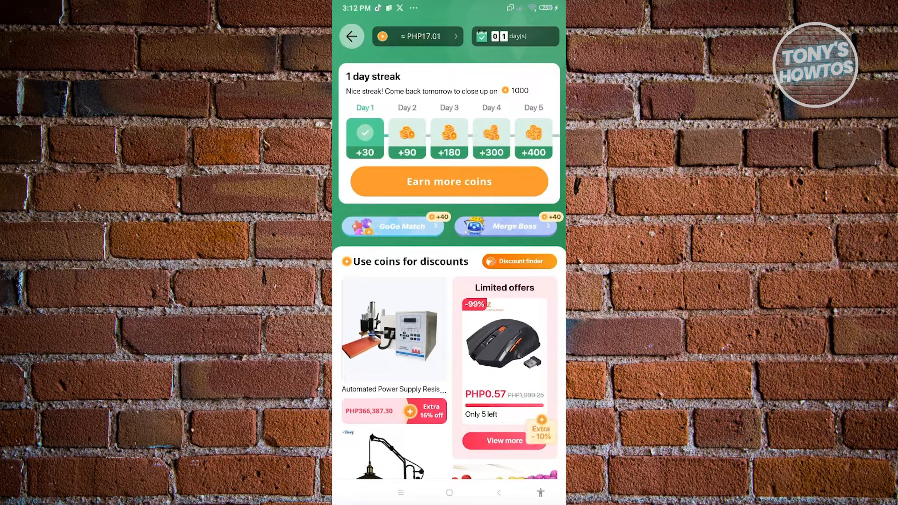
pyautogui.click(450, 181)
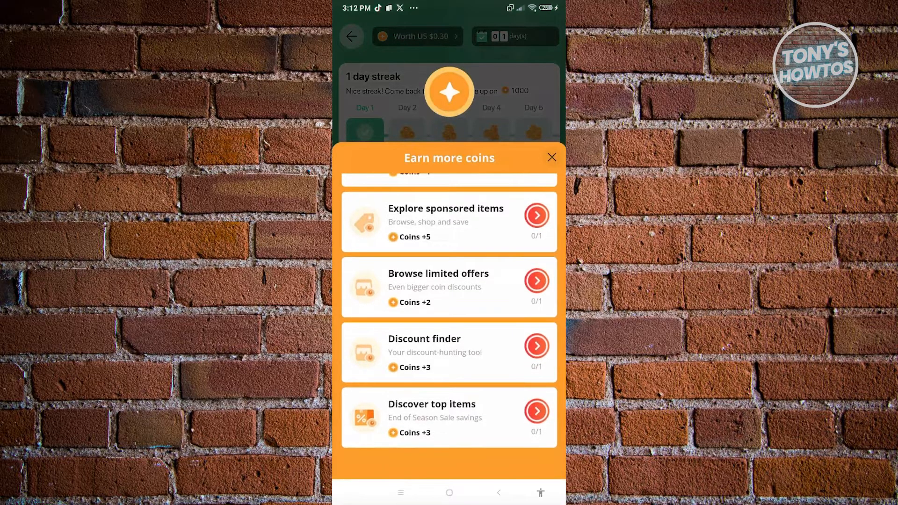
# Close the Earn more coins sheet and return to the coins page
pyautogui.click(416, 37)
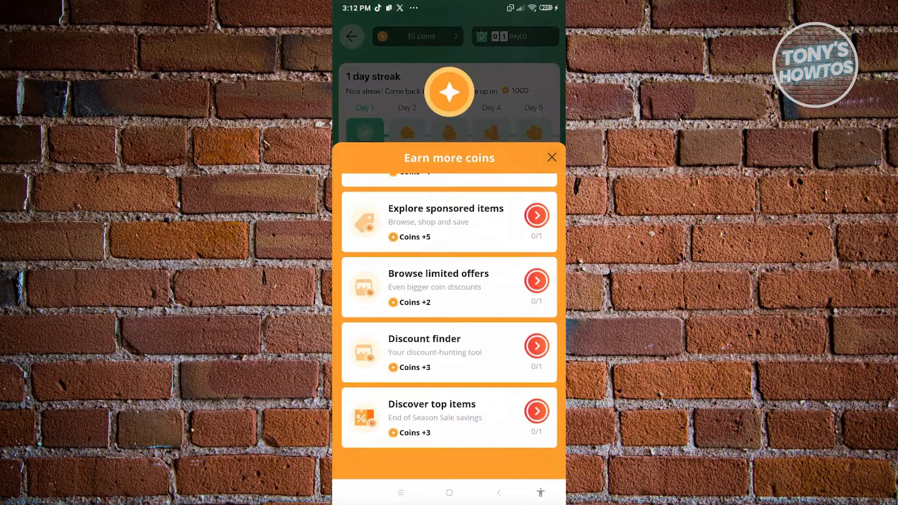
pyautogui.click(552, 157)
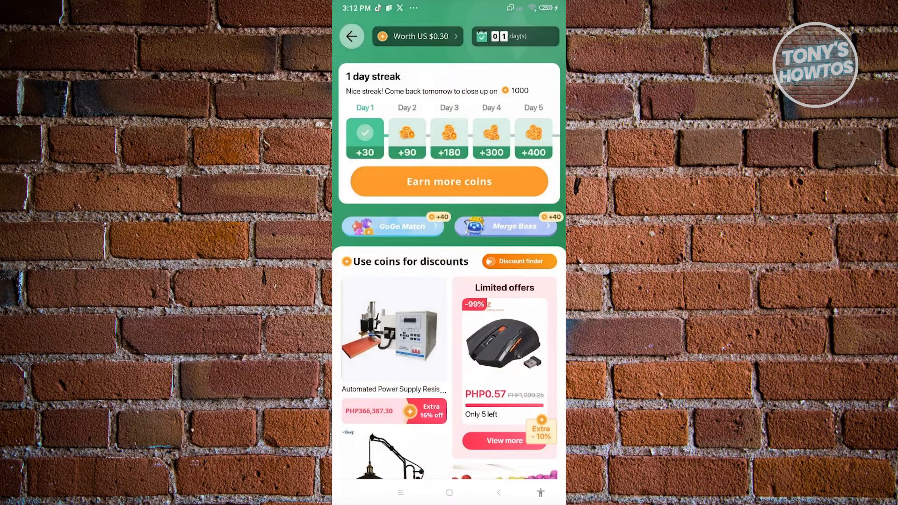
pyautogui.click(417, 37)
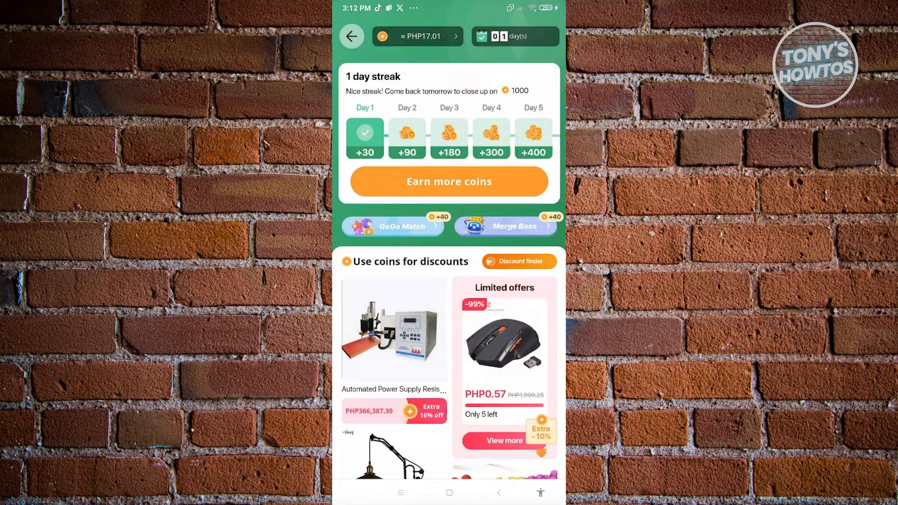
pyautogui.click(417, 36)
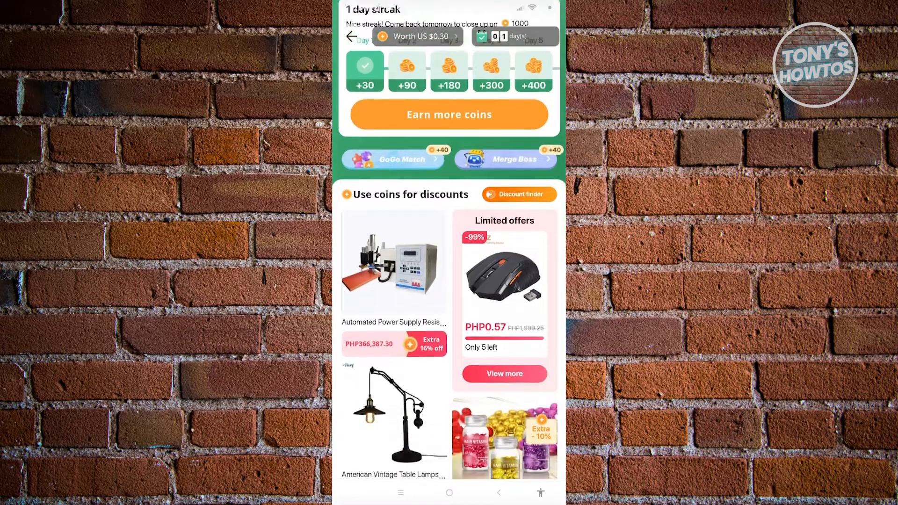
# Scroll the Use coins for discounts grid down to the Sanvi Newes 2.5 inches Bi LED headlight
pyautogui.scroll(-3)
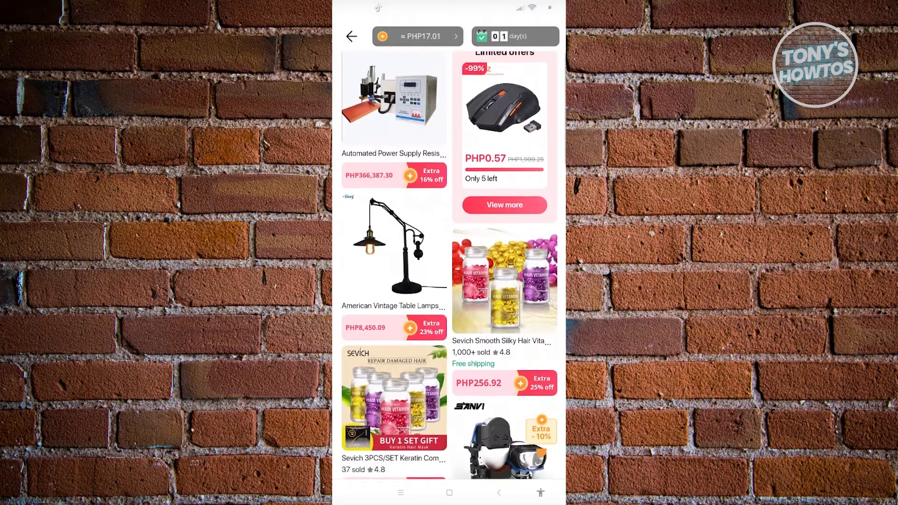
pyautogui.scroll(-3)
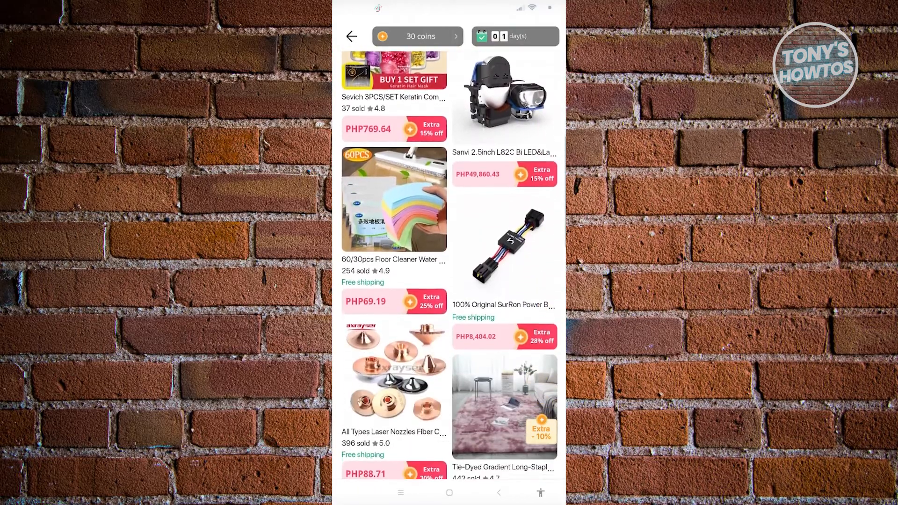
pyautogui.scroll(3)
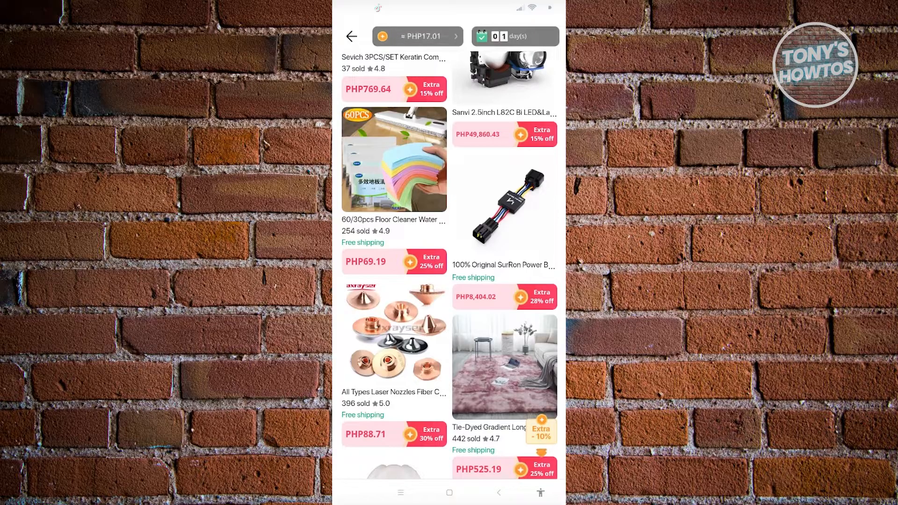
pyautogui.click(417, 37)
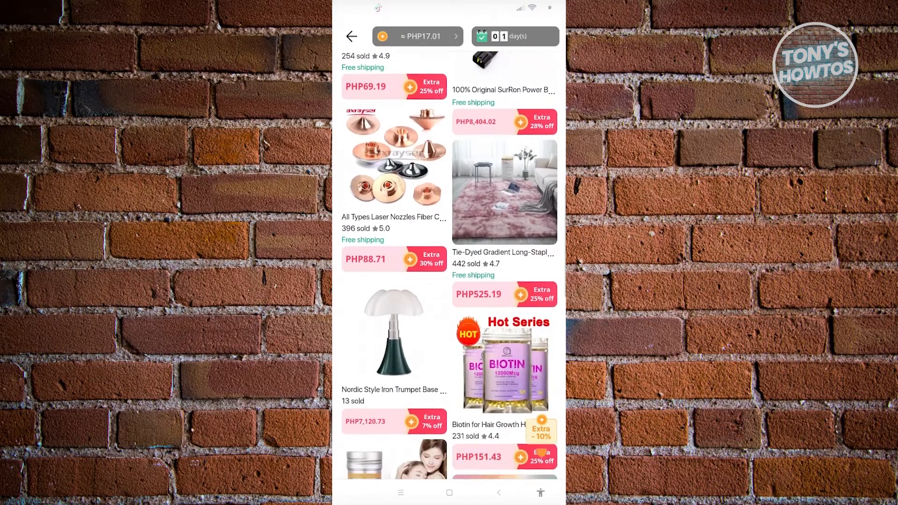
pyautogui.scroll(-3)
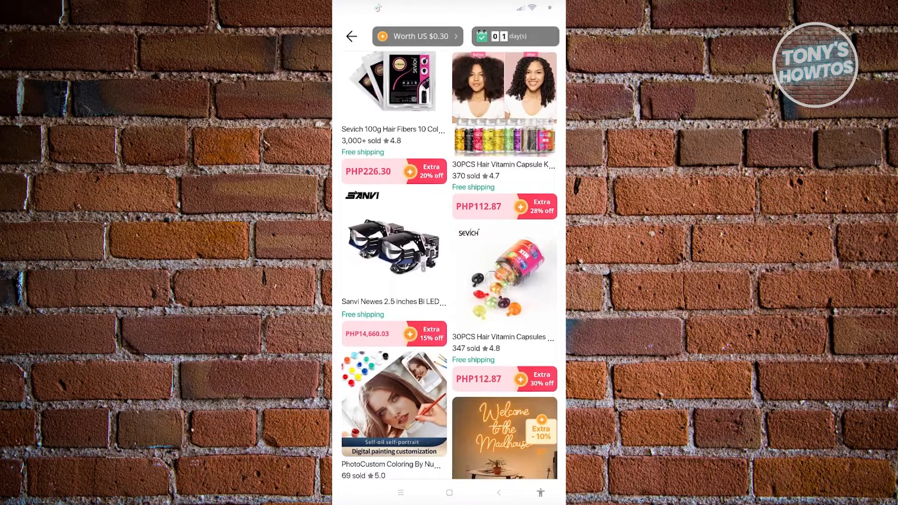
pyautogui.click(417, 37)
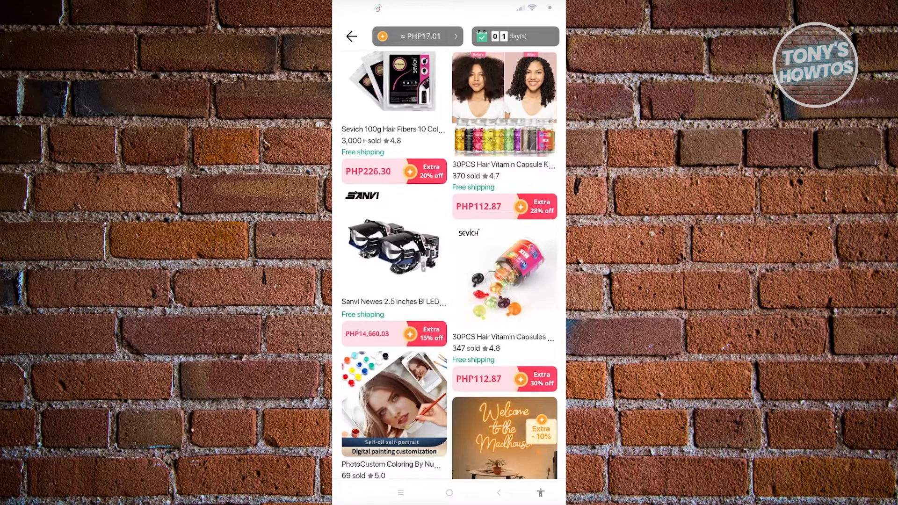
# Buy one white Laser Sanvi Newes headlight and reach the order confirmation with US$0.30 saved
pyautogui.click(393, 246)
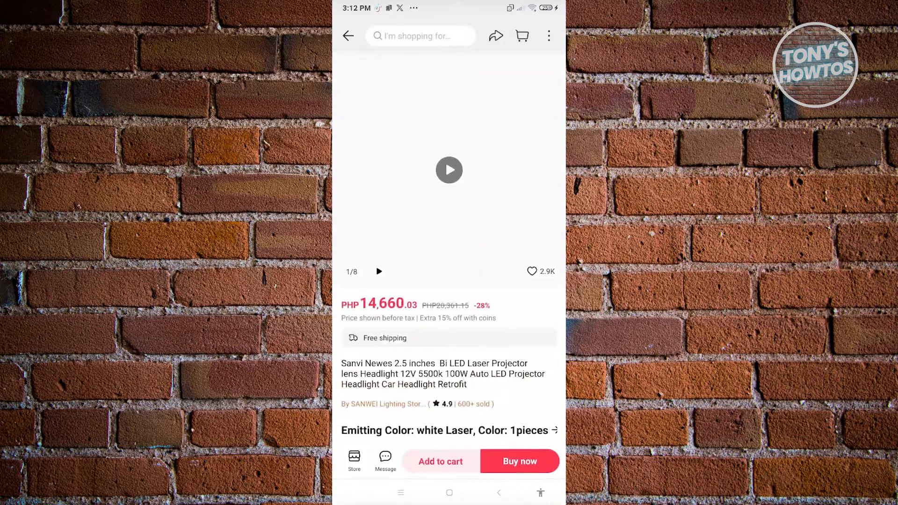
pyautogui.scroll(3)
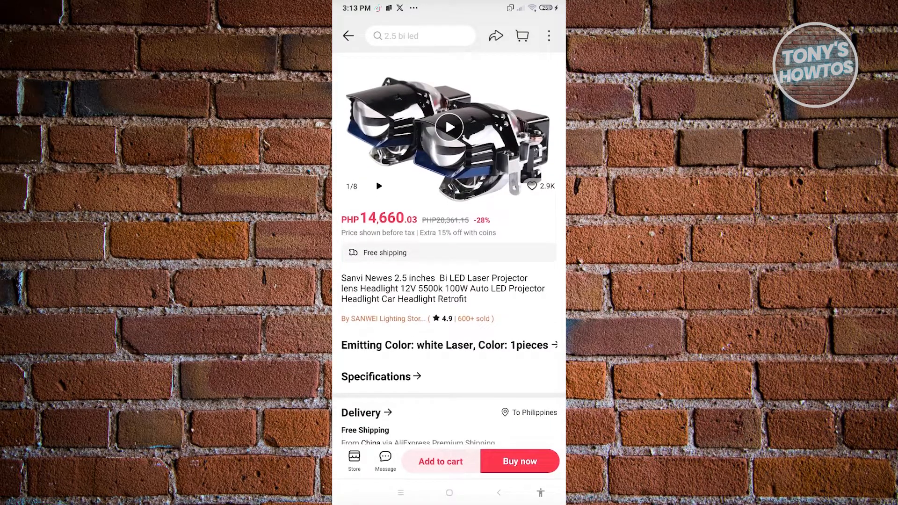
pyautogui.scroll(-3)
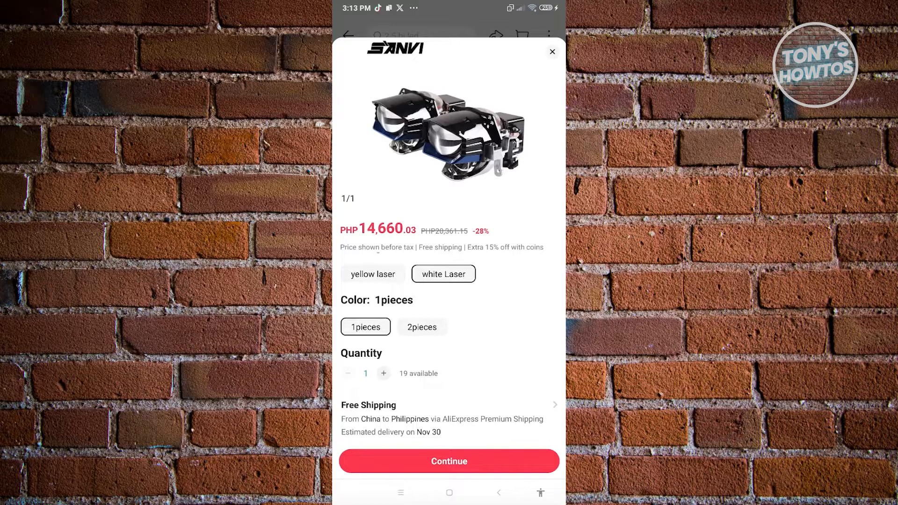
pyautogui.click(449, 460)
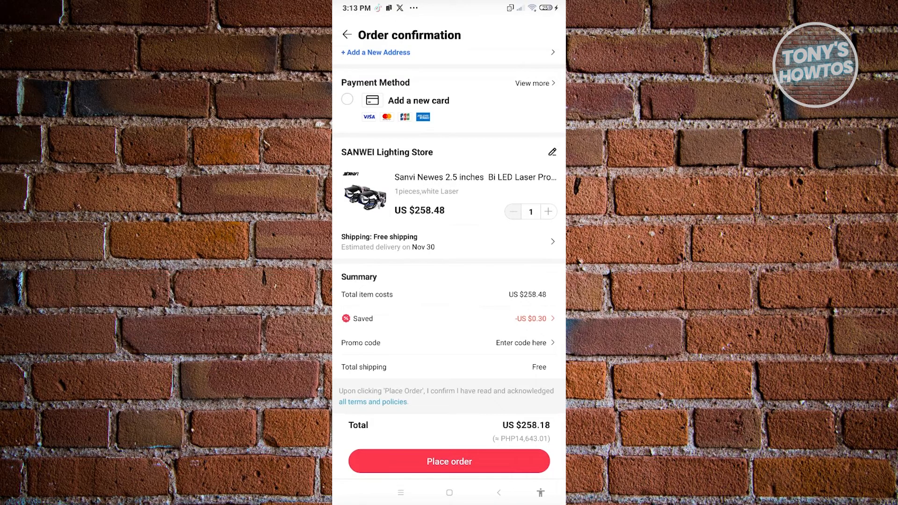
# Show the You saved breakdown: 30 coins worth US$0.30 off
pyautogui.click(528, 318)
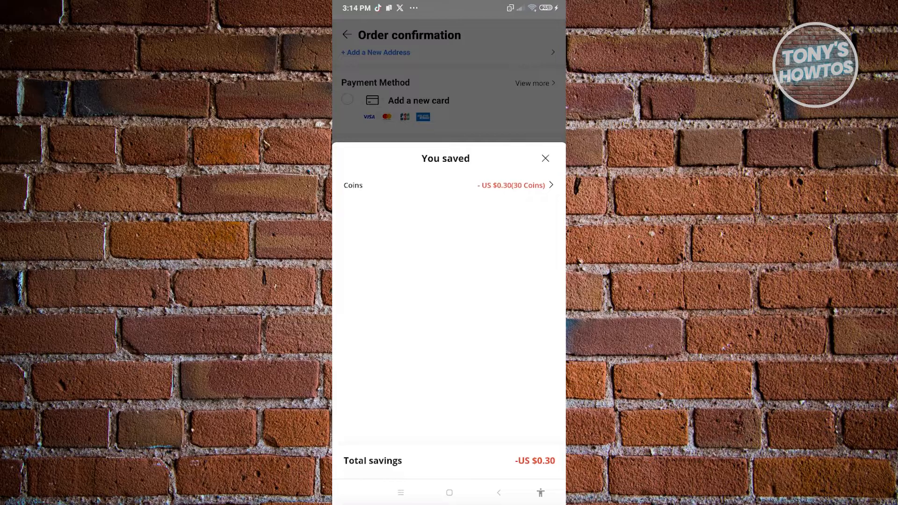
# Close the You saved sheet, returning to the US$258.18 order confirmation with free shipping
pyautogui.click(545, 158)
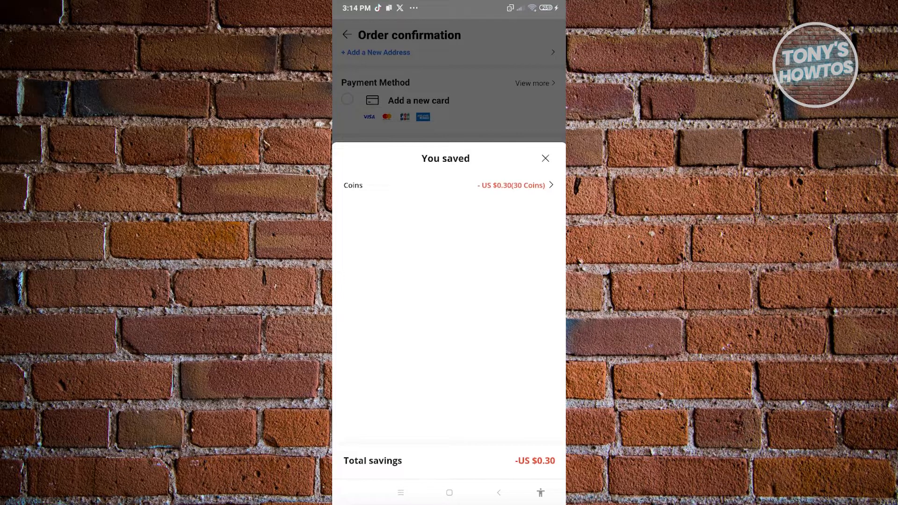
pyautogui.click(544, 158)
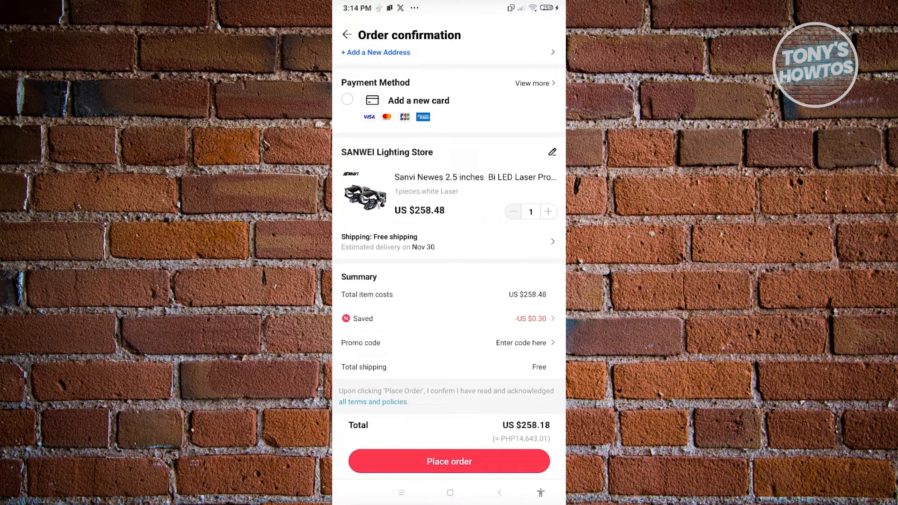